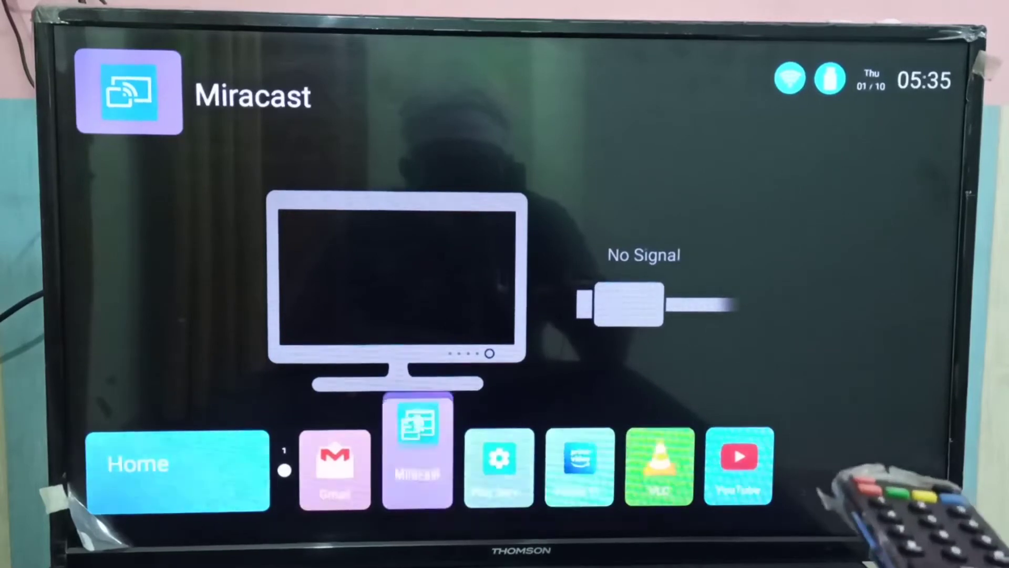
Launch the Miracast tile from the launcher's app row so the TV awaits a connection.
left_click(418, 448)
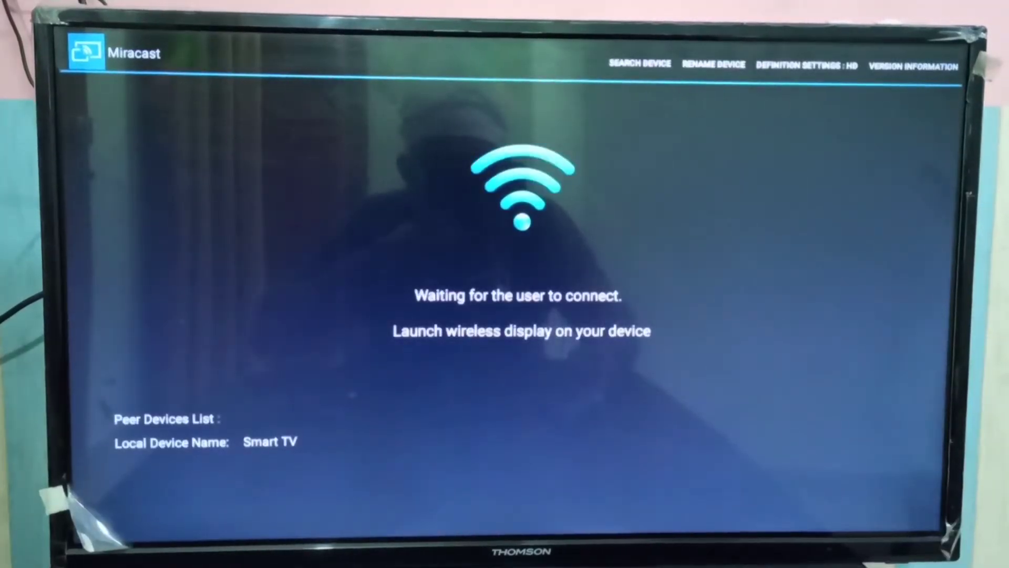